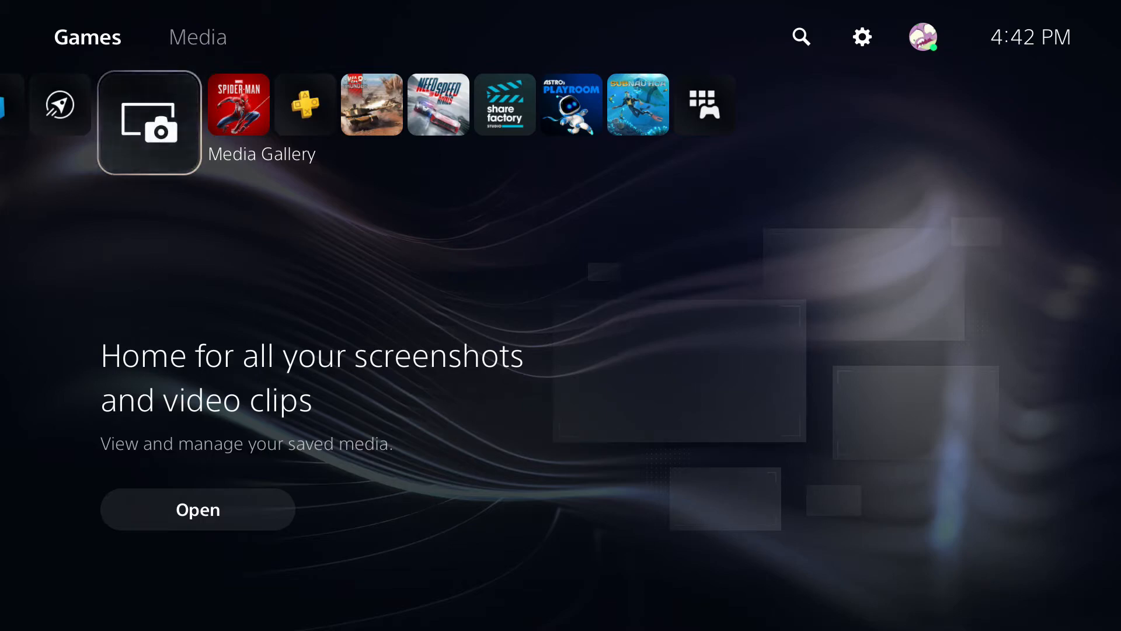
- Launch Media Gallery from the home screen and enter the saved captures collection
scroll("right", 3)
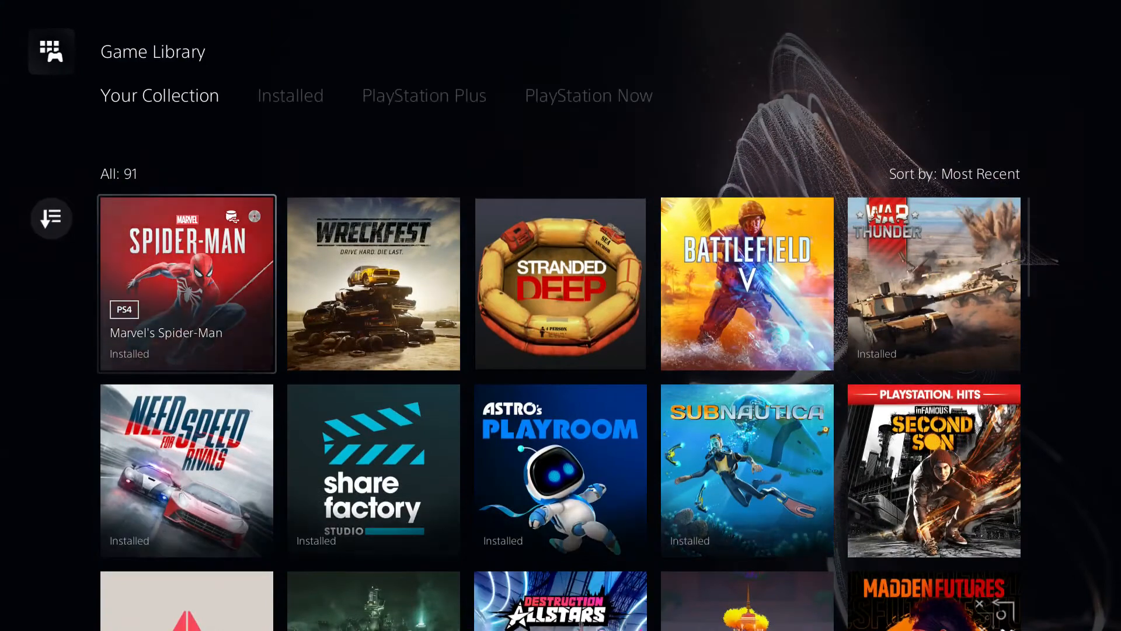
left_click(290, 95)
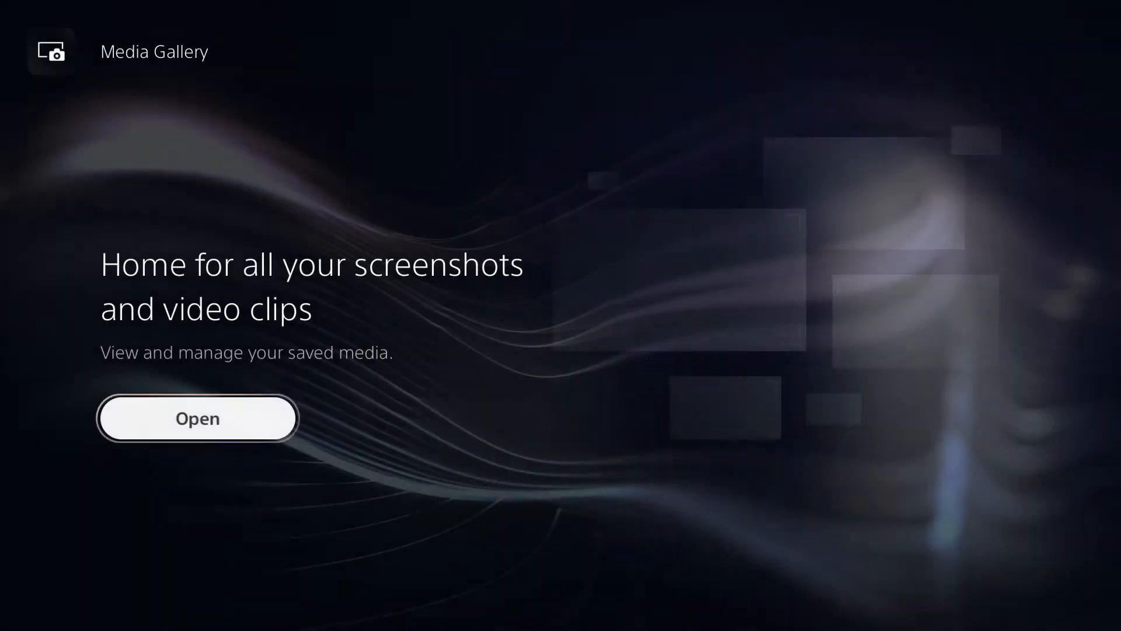
left_click(197, 418)
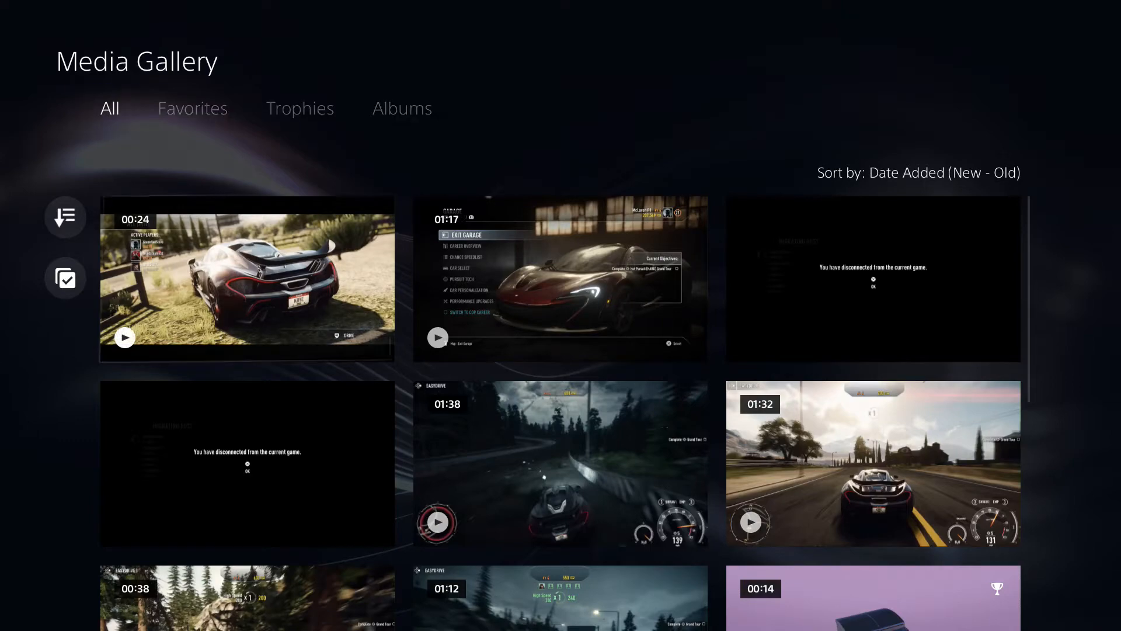
- Browse the captures under the All, Trophies and Albums views
left_click(246, 279)
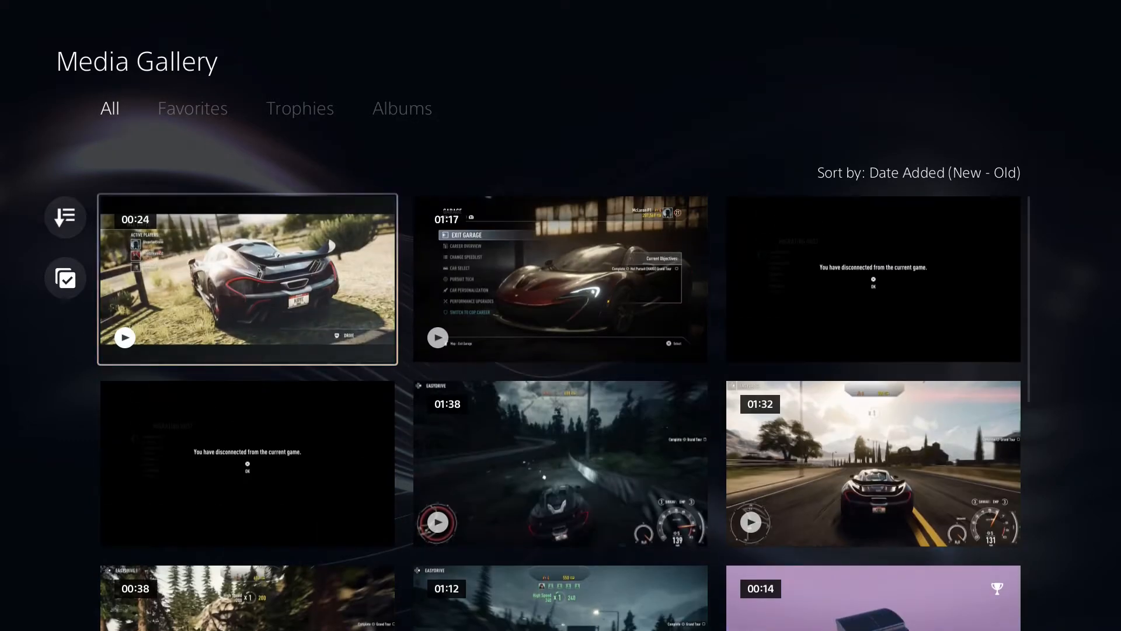
left_click(300, 107)
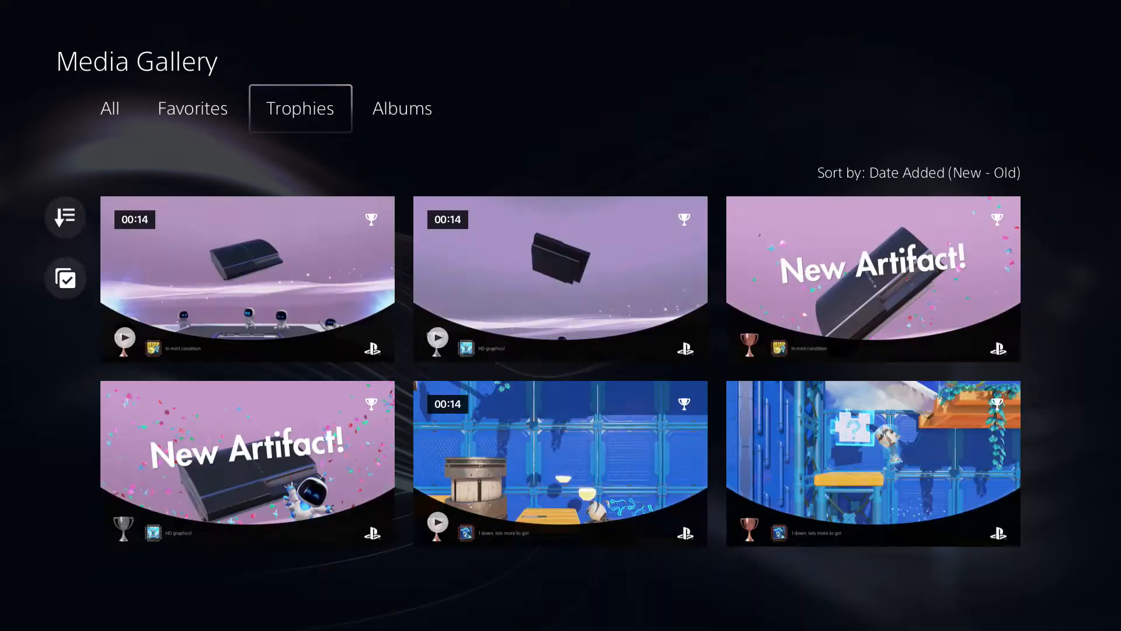
left_click(402, 107)
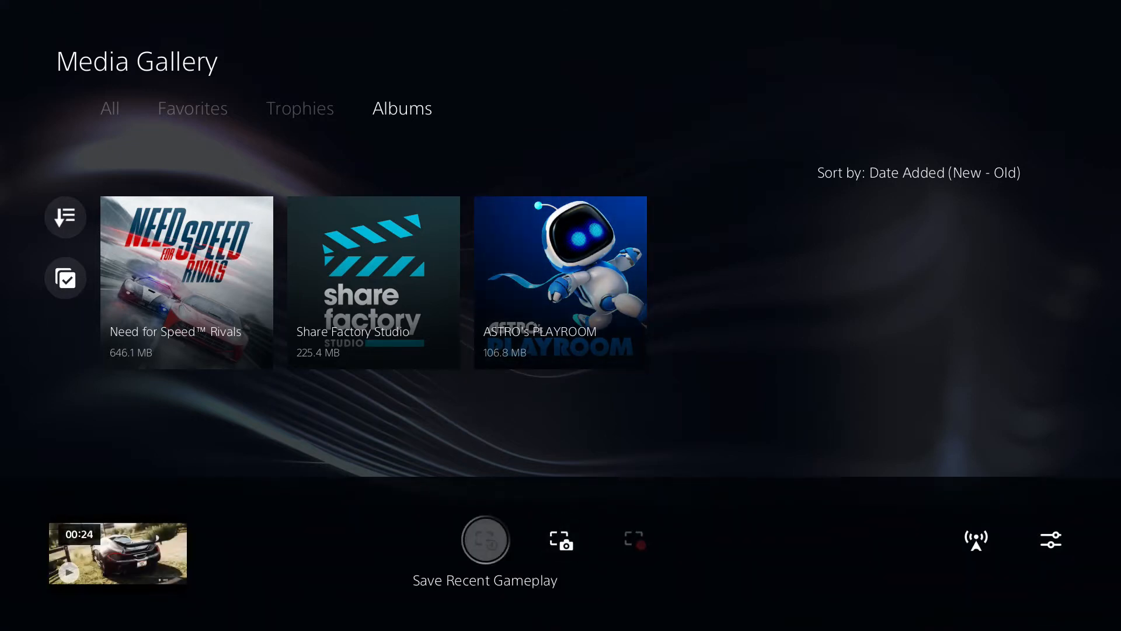
- From the Recently created panel, jump to the full Media Gallery and scroll through all captures
left_click(117, 553)
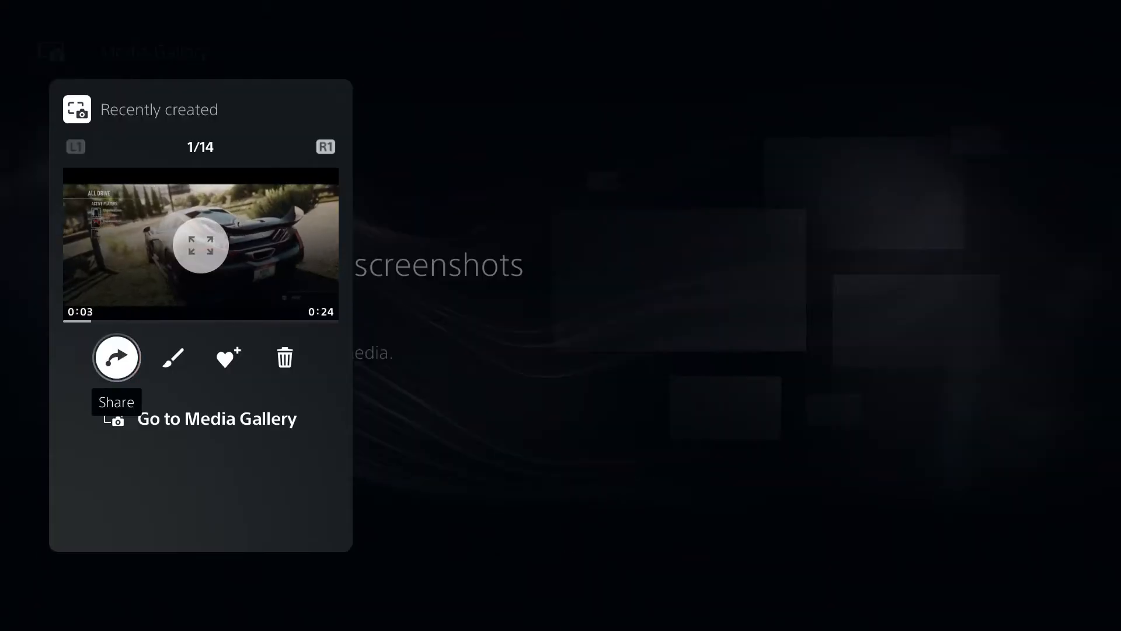
left_click(216, 418)
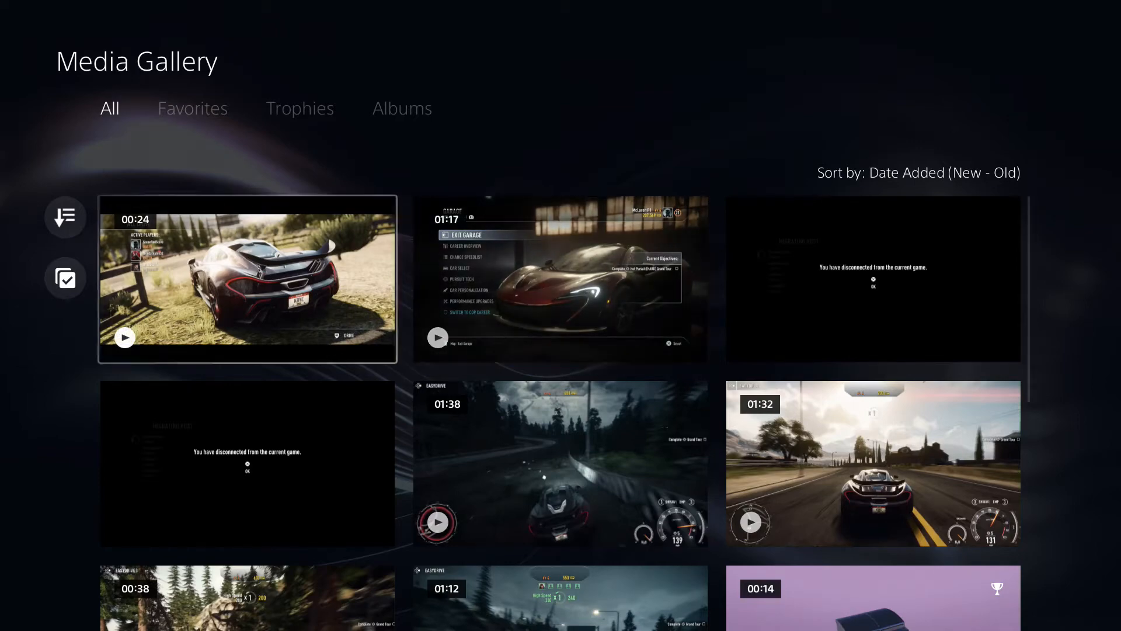
scroll("down", 3)
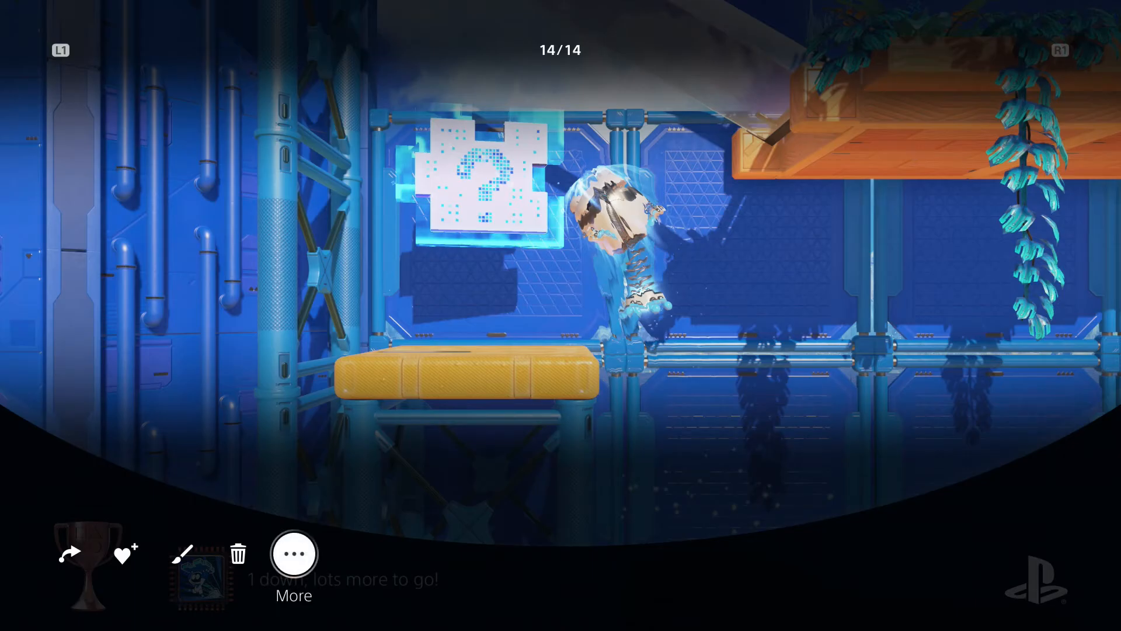
- Bring up the More options for the full-screen trophy screenshot (14/14)
left_click(292, 552)
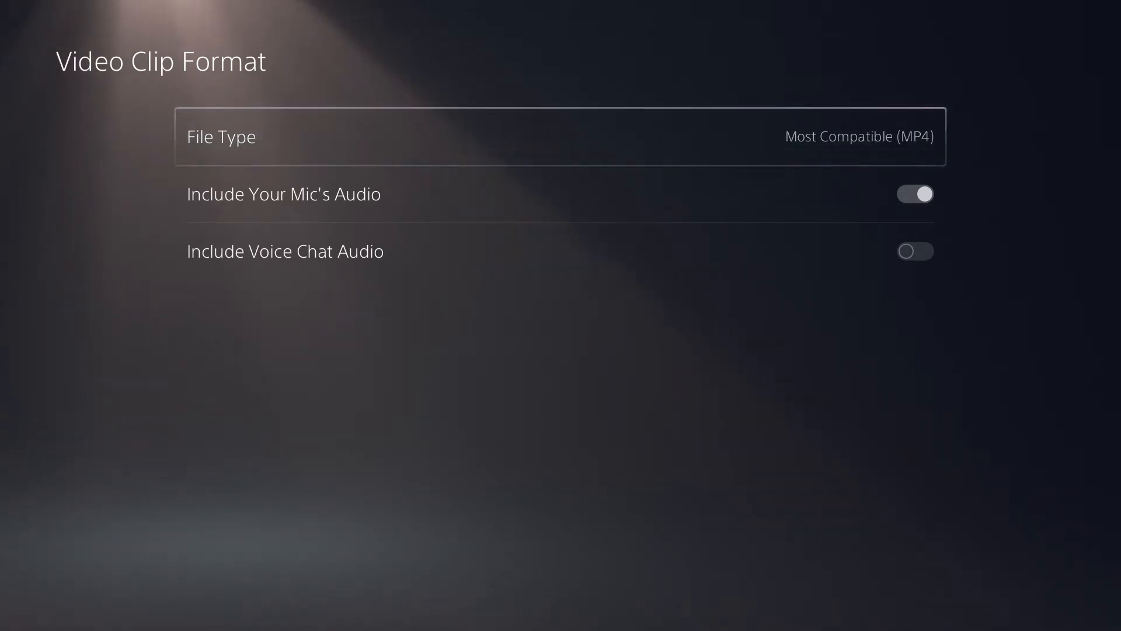
- Review Video Clip Format settings, confirming file type Most Compatible (MP4)
left_click(562, 137)
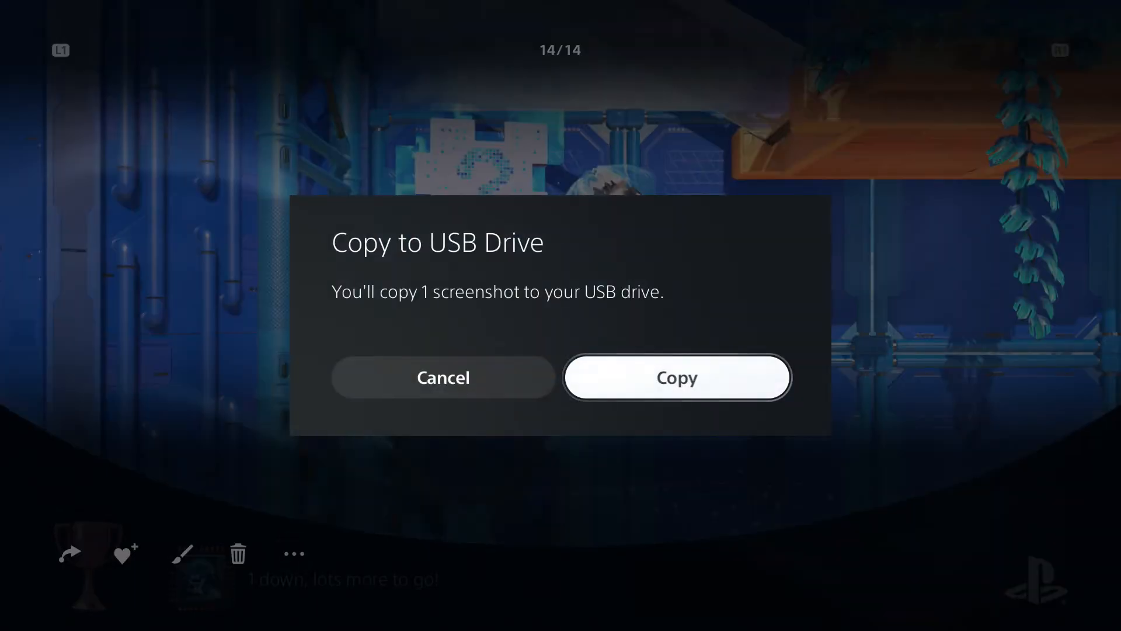
- Confirm copying the trophy screenshot to the USB drive and acknowledge completion
left_click(677, 377)
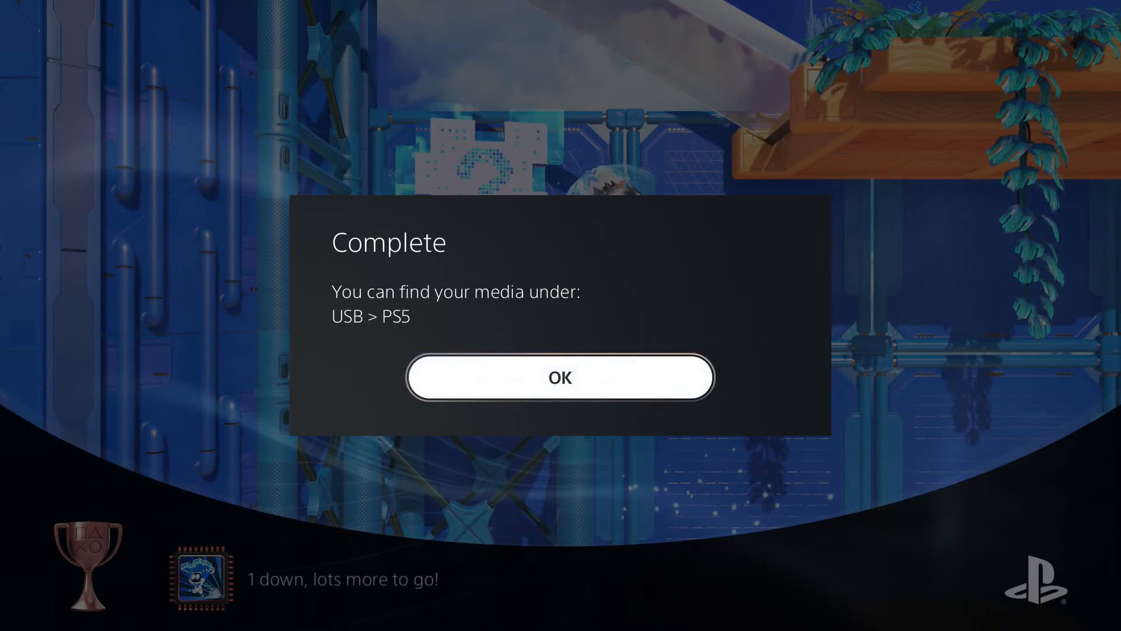
left_click(561, 378)
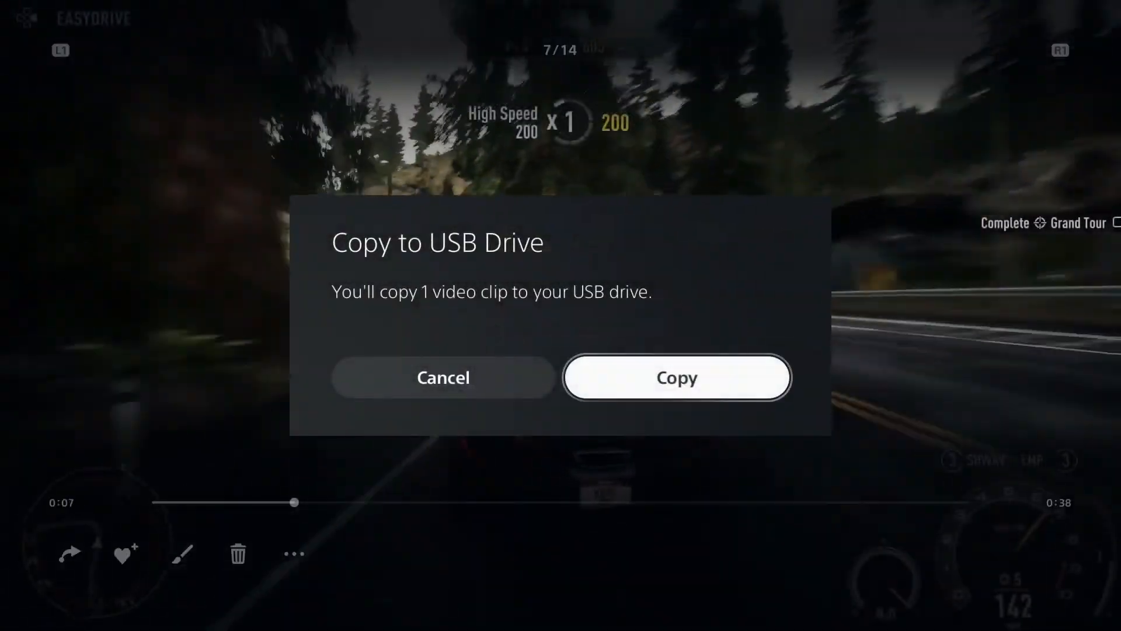
- Confirm copying video clip 7/14 to the USB drive and acknowledge completion
left_click(676, 377)
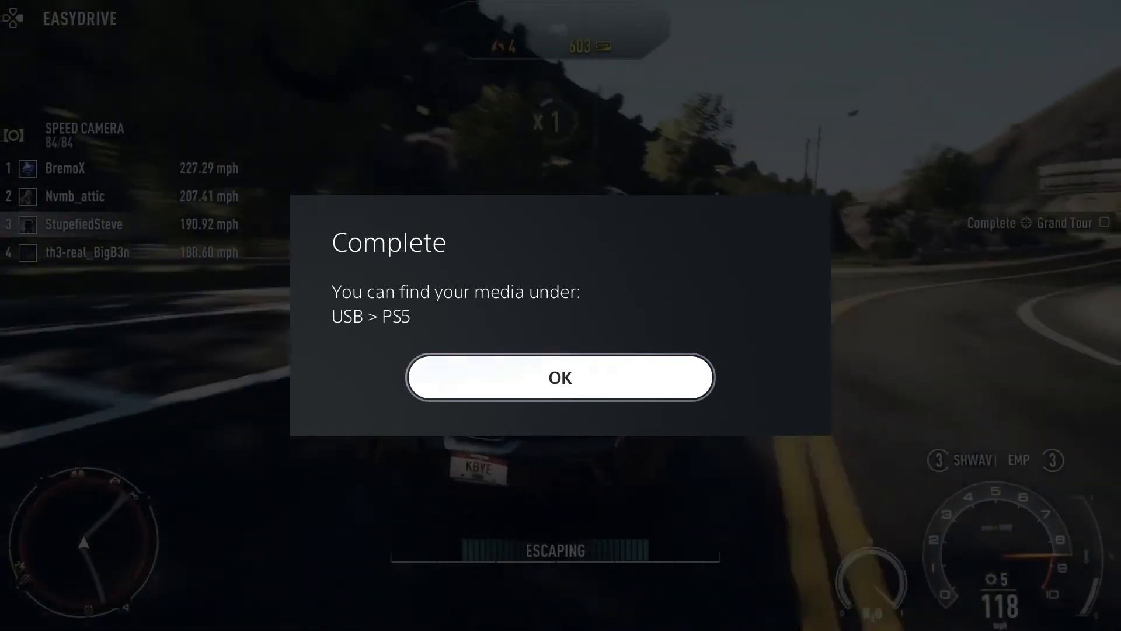
left_click(560, 377)
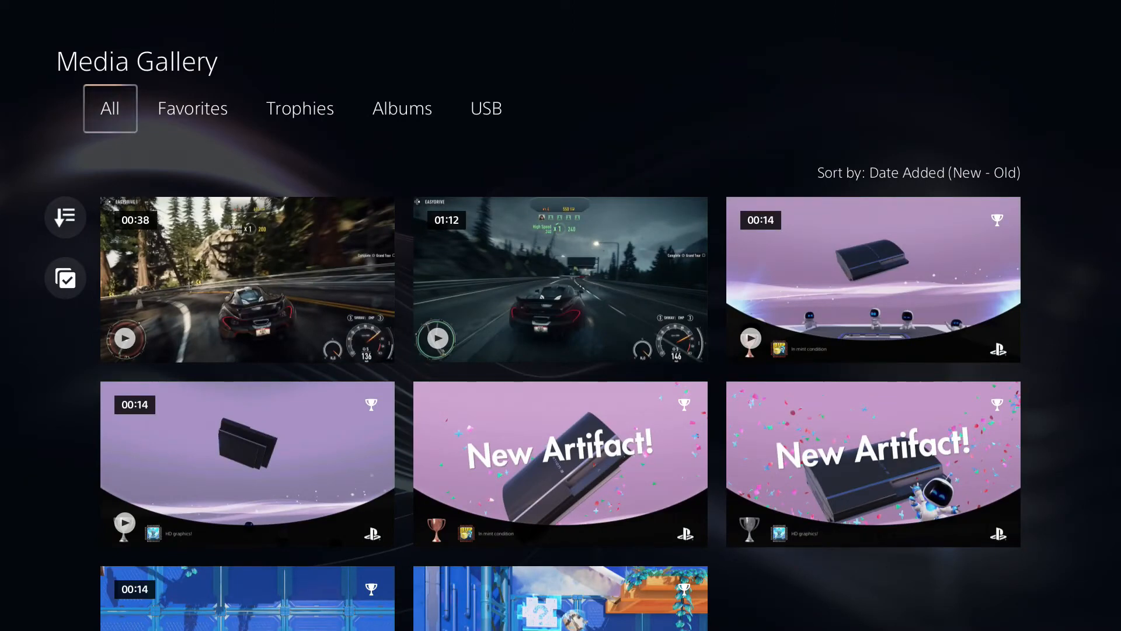
- Switch to the USB view listing the SanDisk drive's PS5 and IMAGES folders
left_click(486, 107)
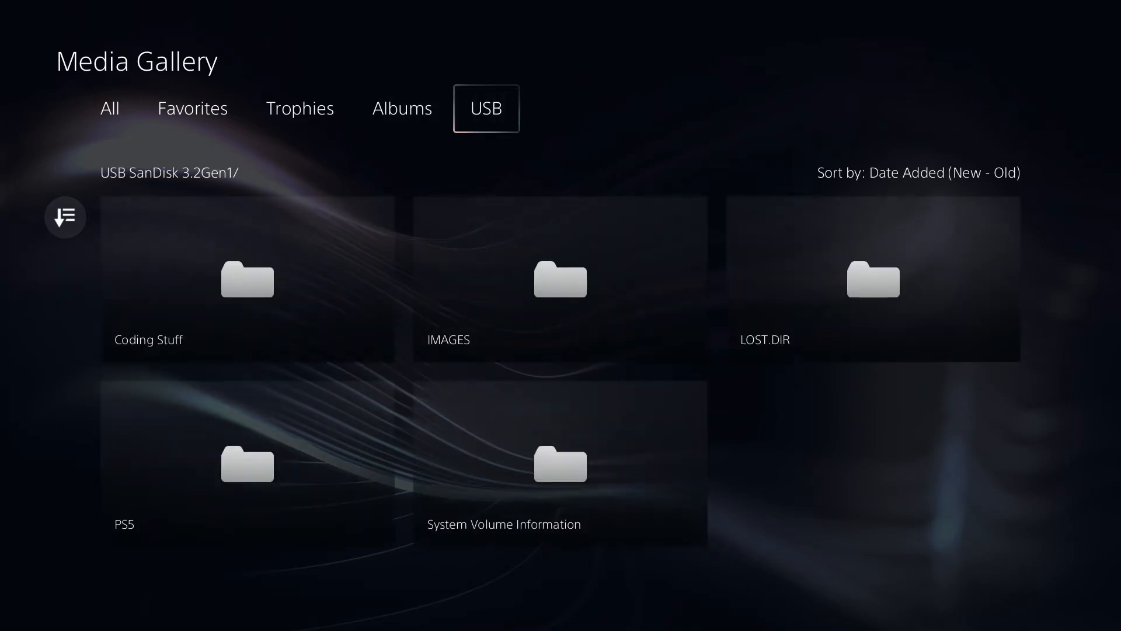